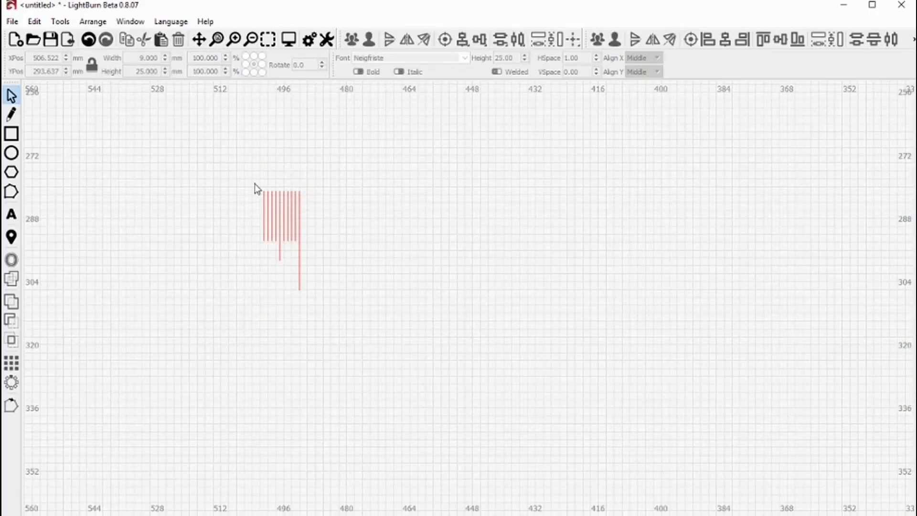
# Grid-array the tick group into 30 reversed columns, forming a row about 689 mm wide
pyautogui.click(279, 222)
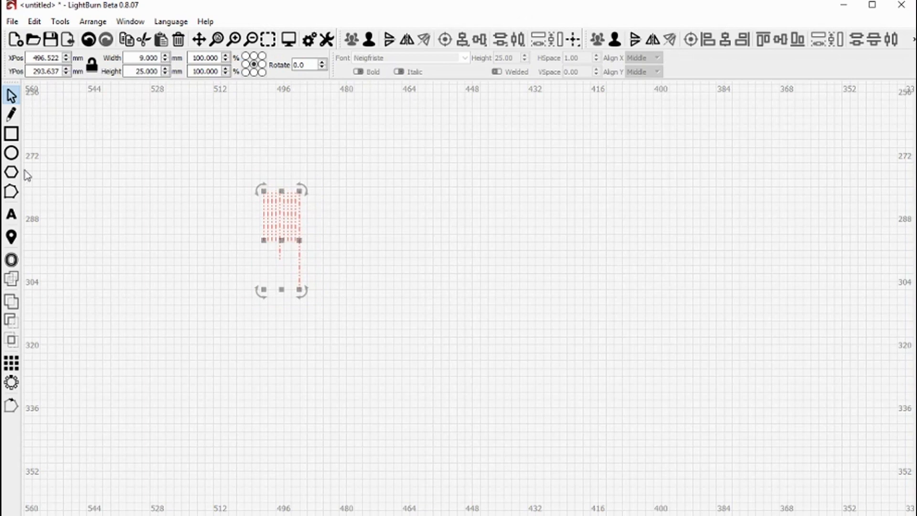
pyautogui.click(10, 363)
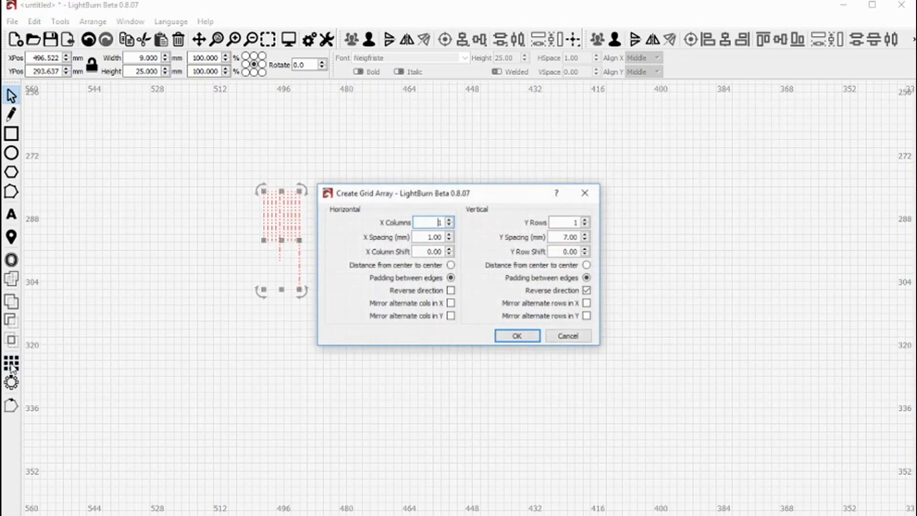
pyautogui.click(451, 291)
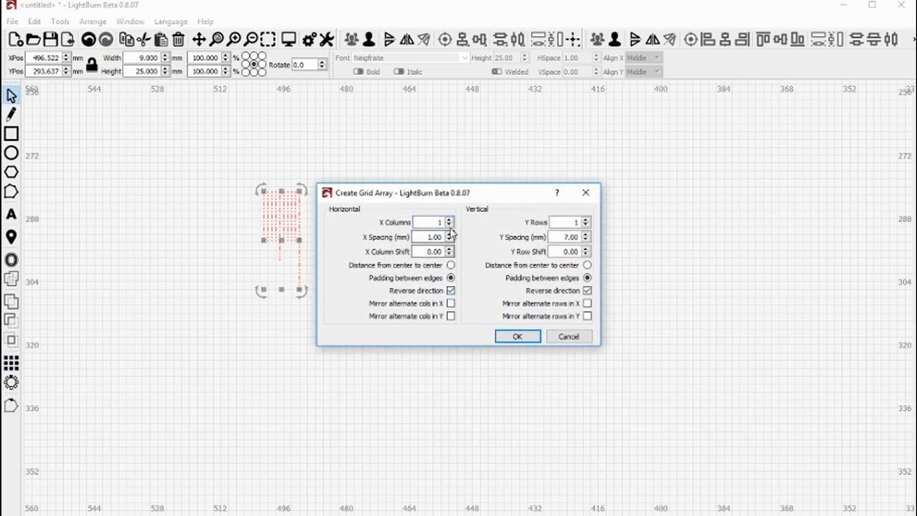
pyautogui.click(429, 222)
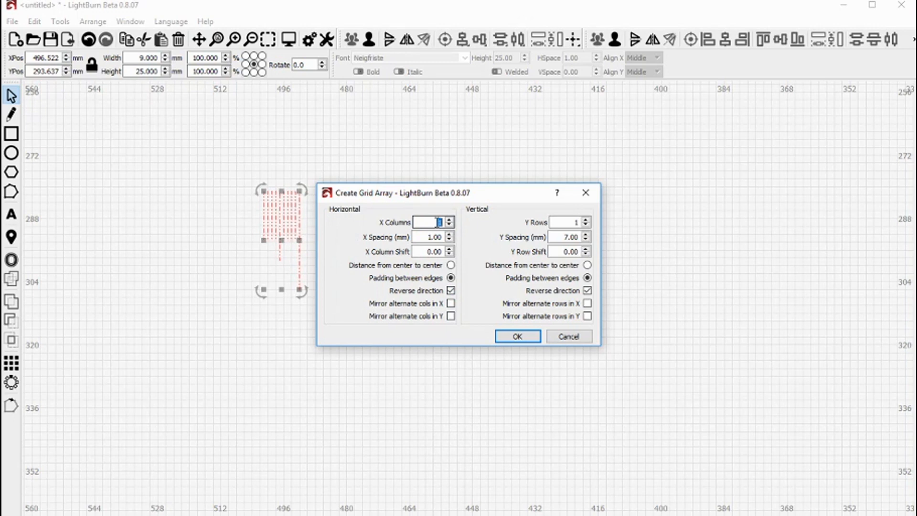
pyautogui.write('30')
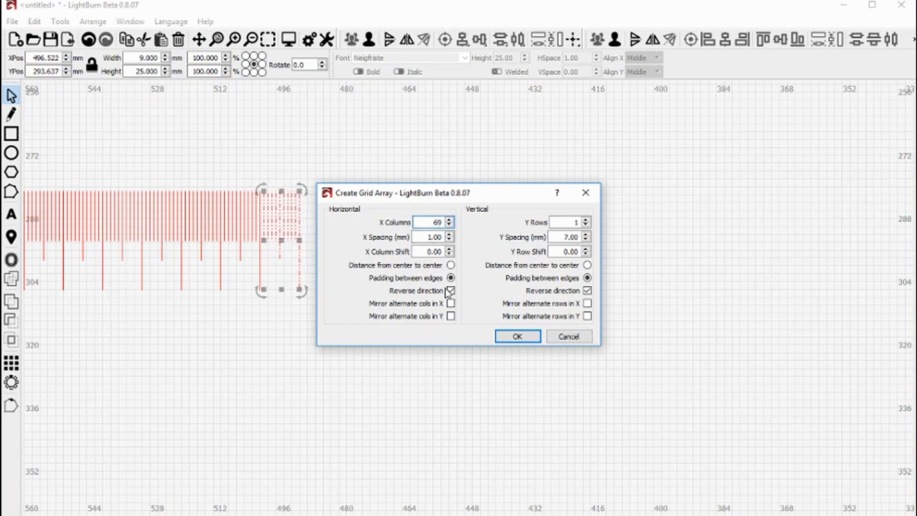
pyautogui.click(516, 335)
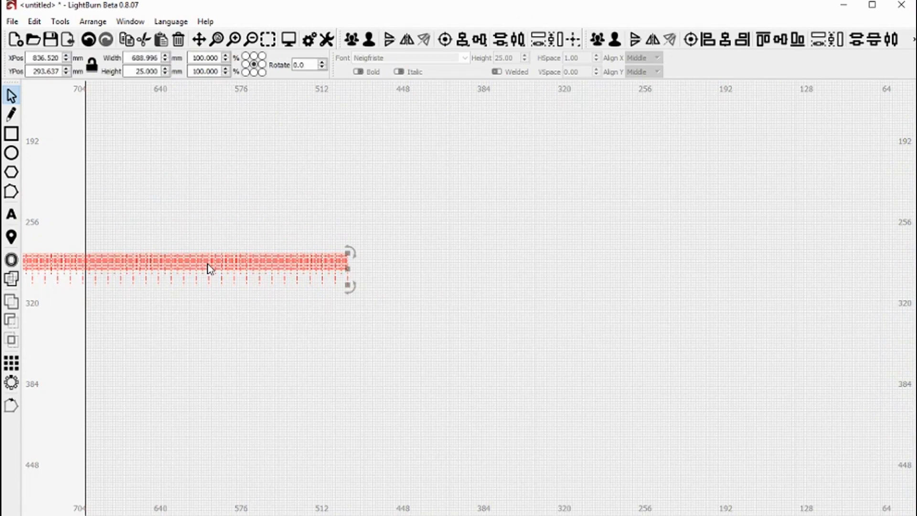
# Drag the long tick row down into the lower part of the bed outline
pyautogui.moveTo(210, 266); pyautogui.dragTo(819, 398)
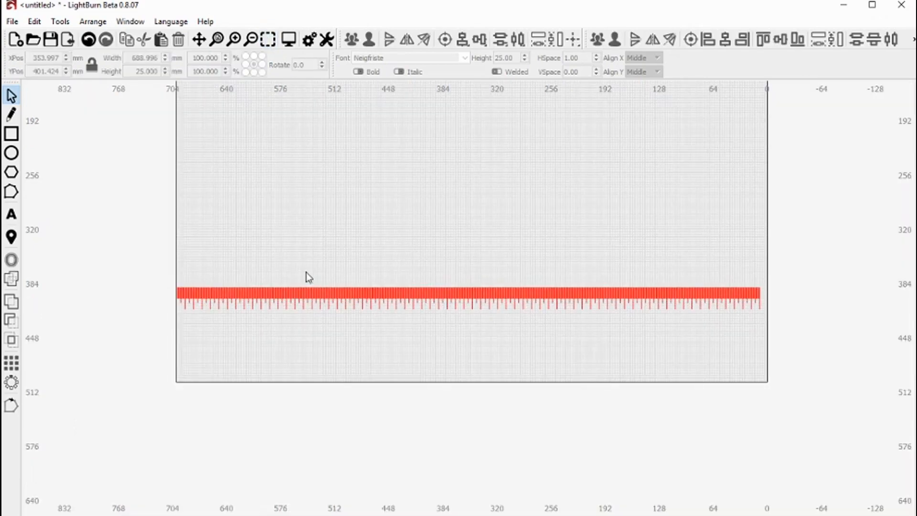
pyautogui.click(468, 293)
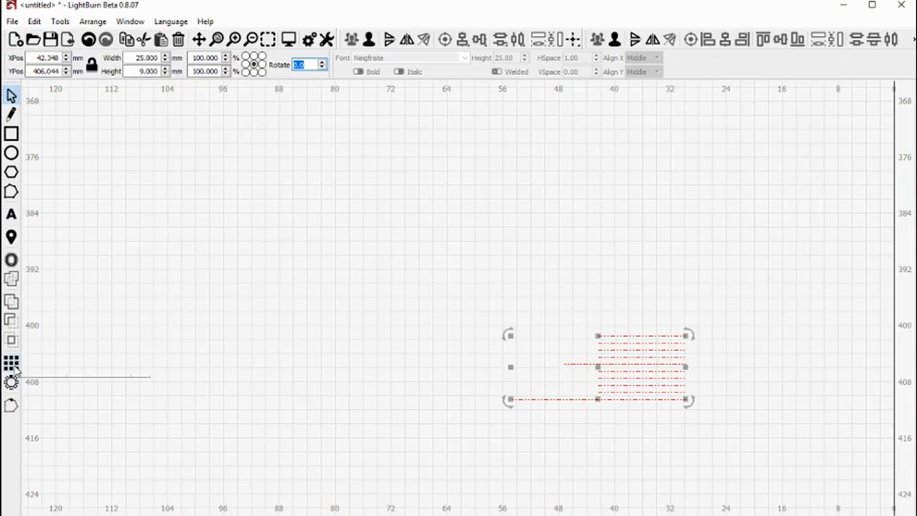
# Grid-array the sideways tick group into rows with 1 mm spacing for the Y scale
pyautogui.click(11, 362)
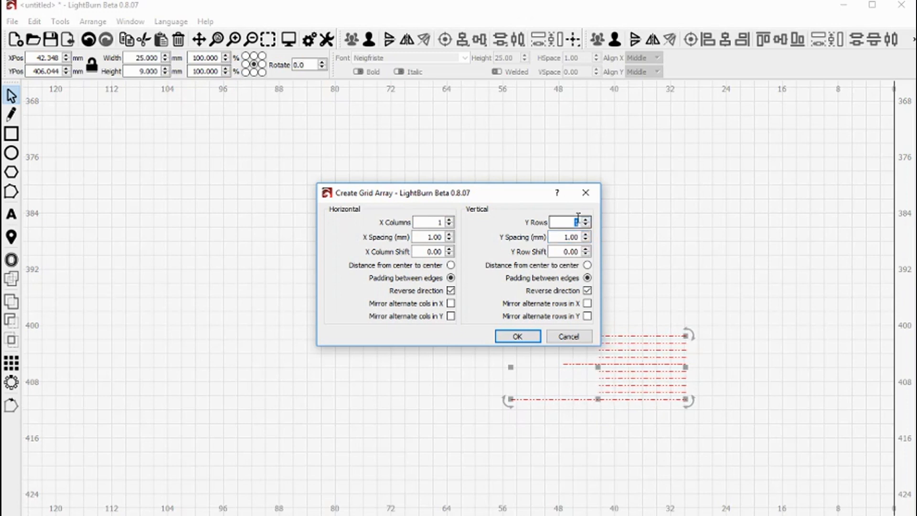
pyautogui.click(588, 220)
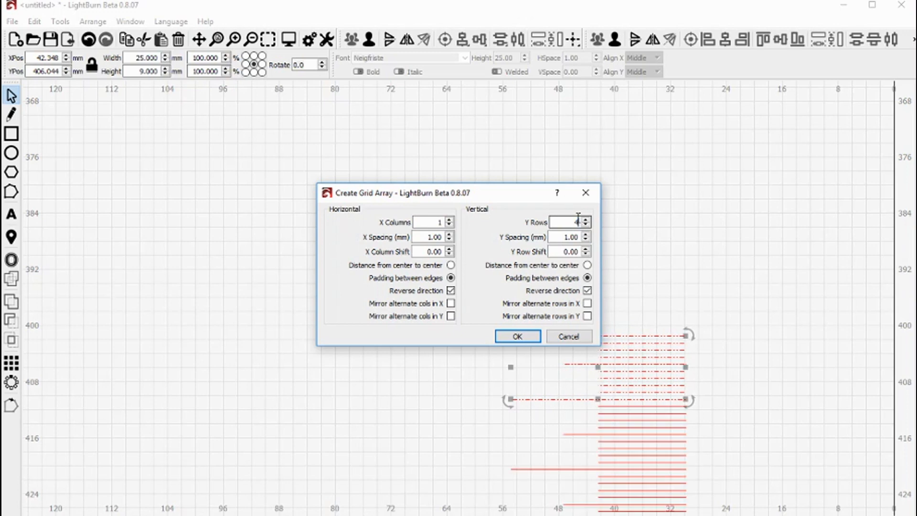
pyautogui.click(516, 336)
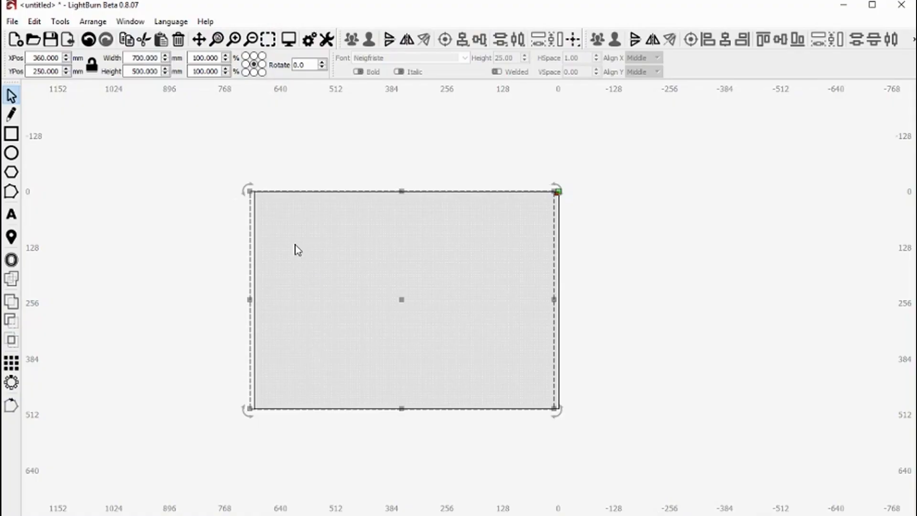
pyautogui.moveTo(227, 173)
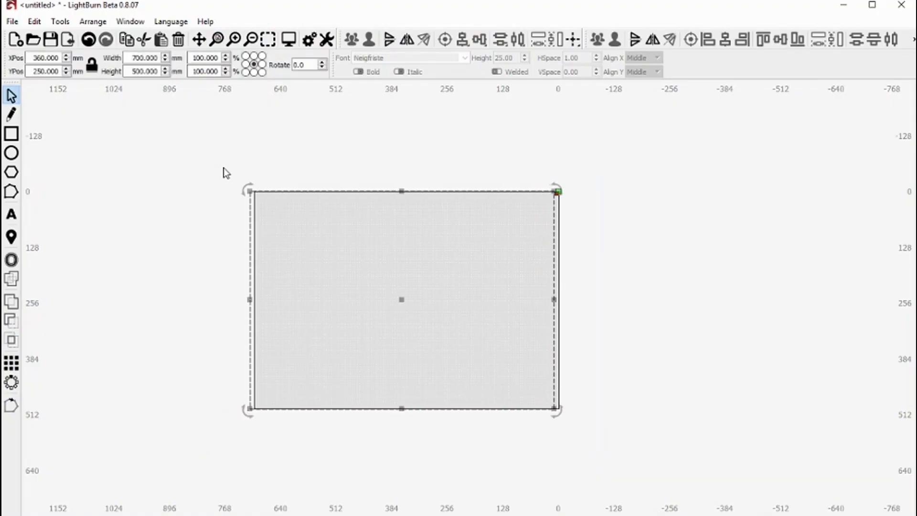
pyautogui.click(143, 71)
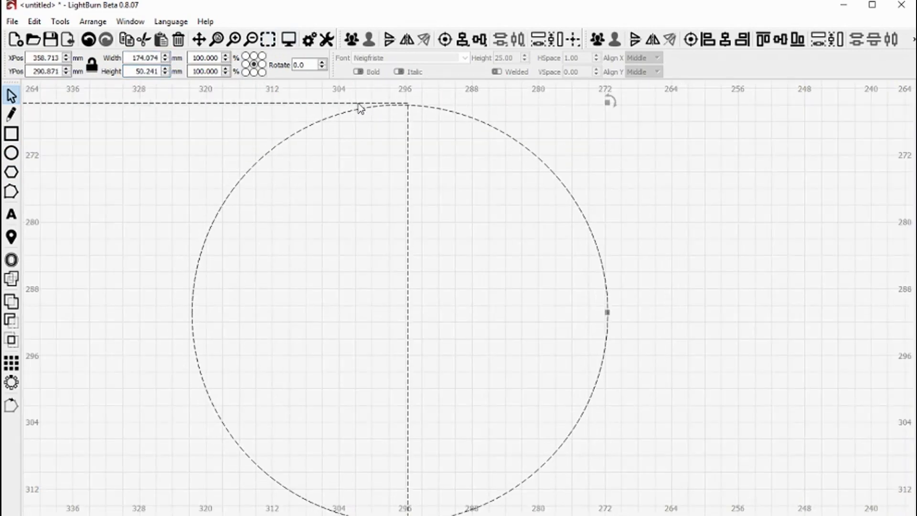
# Make the strip 25 mm wide, then select the rounded 174 × 50 mm bar
pyautogui.scroll(-3)
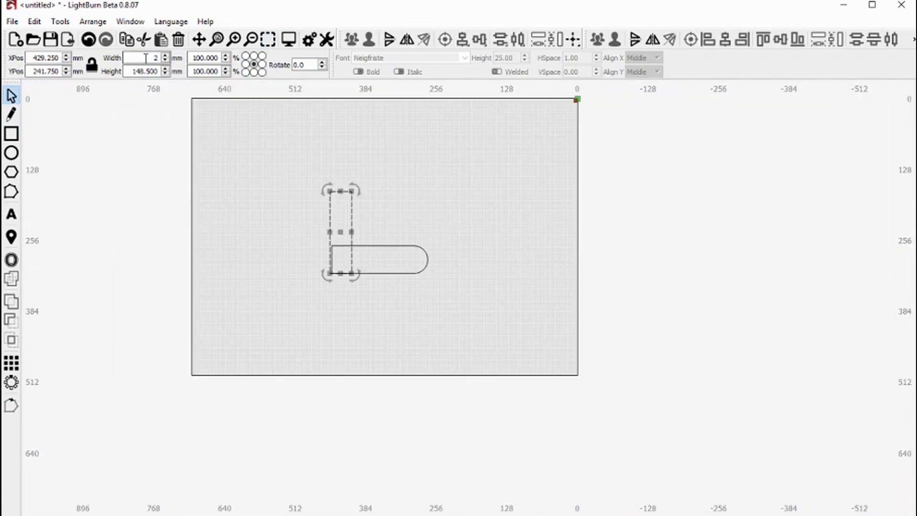
pyautogui.write('25.000')
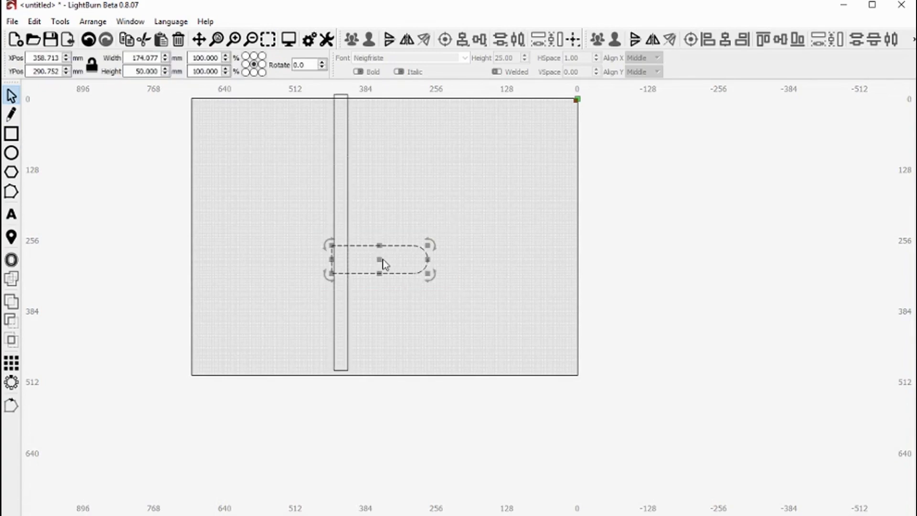
pyautogui.click(707, 40)
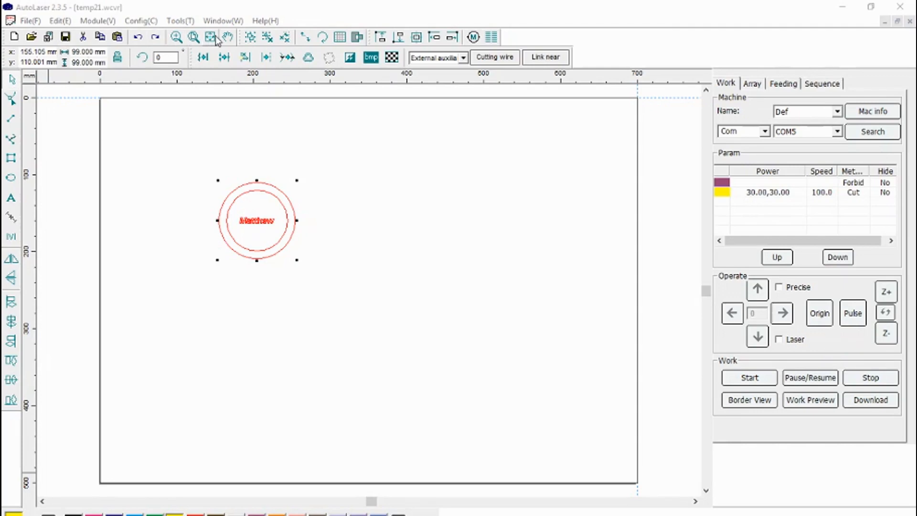
# Zoom in on the ringed Matthew design
pyautogui.click(174, 37)
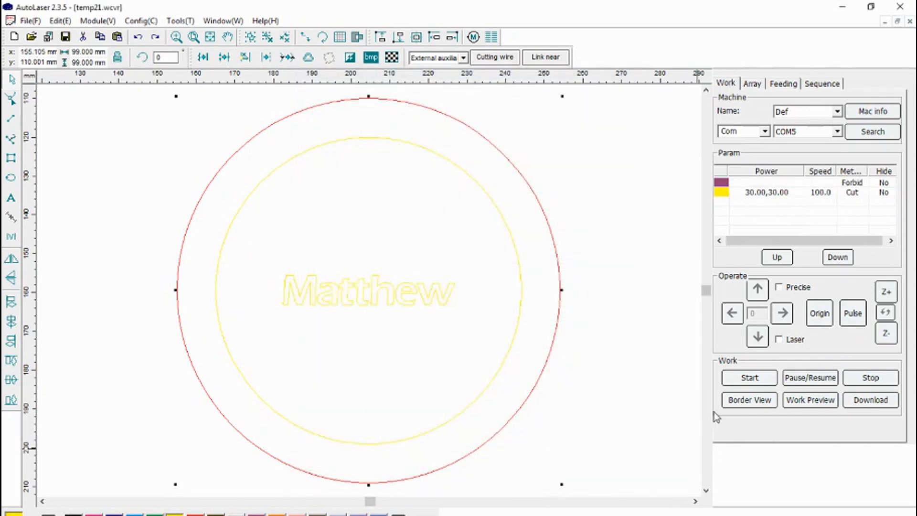
# Start the laser job with the suggested file name and transmit the Matthew design
pyautogui.click(749, 378)
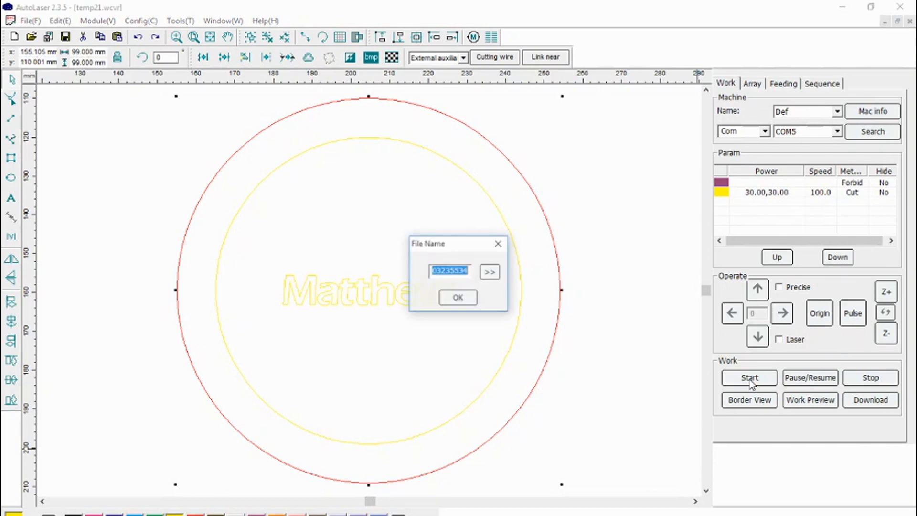
pyautogui.click(458, 298)
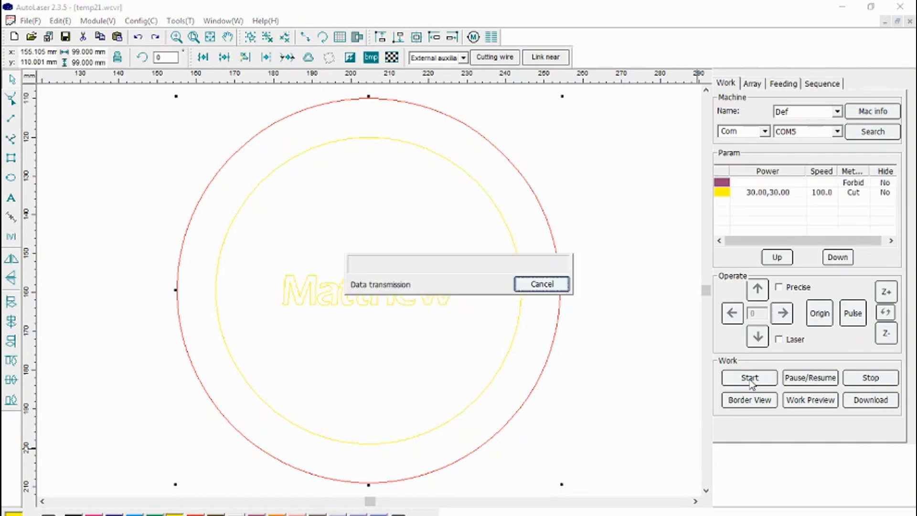
pyautogui.click(748, 377)
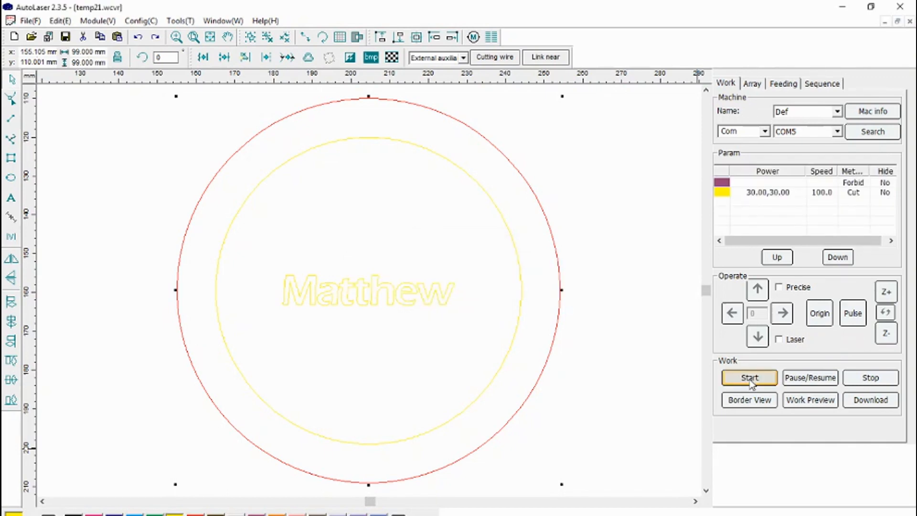